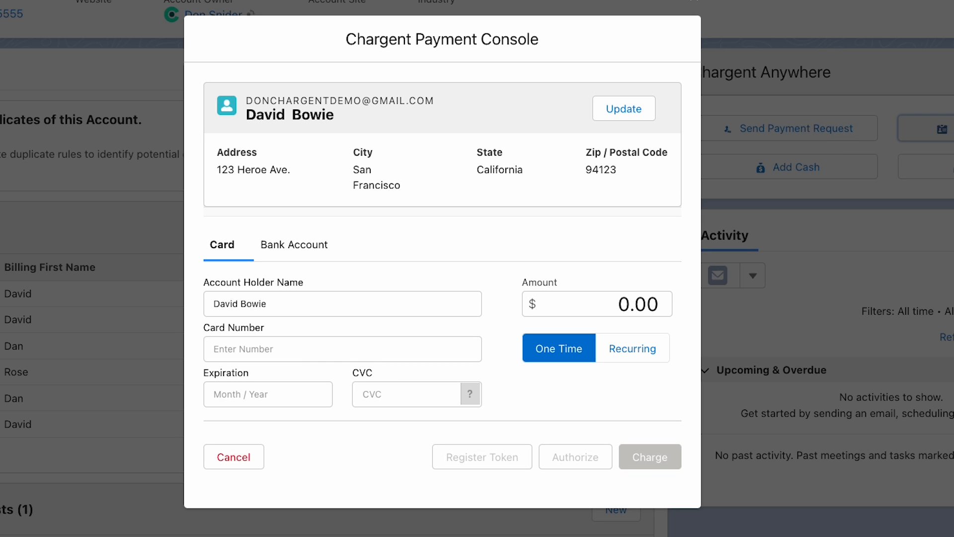
pyautogui.write('4242 4242 4242 33')
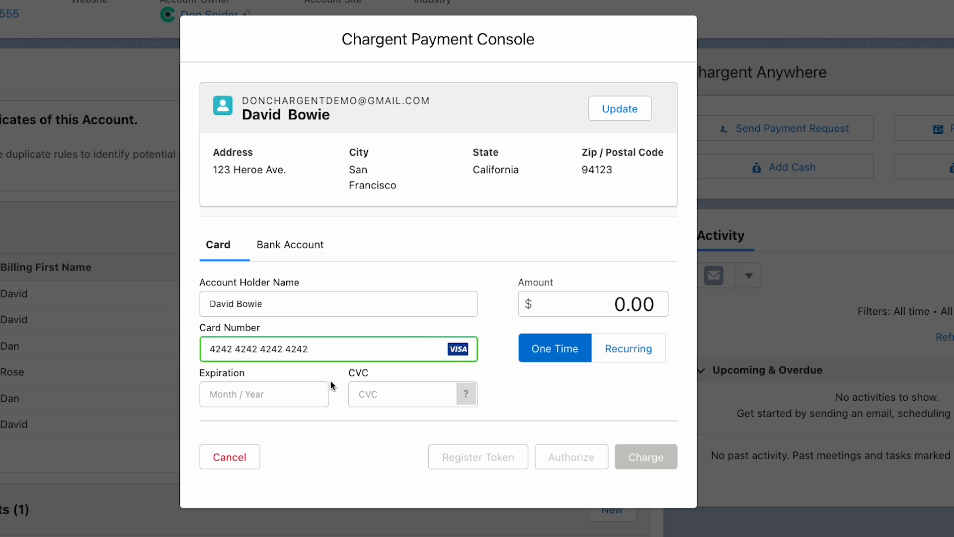
pyautogui.write('12 / 21')
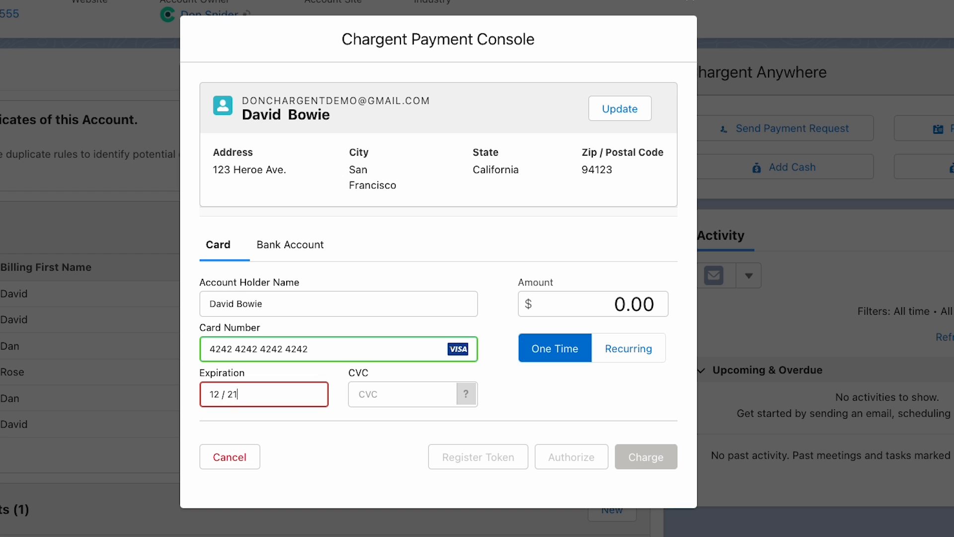
pyautogui.write('23')
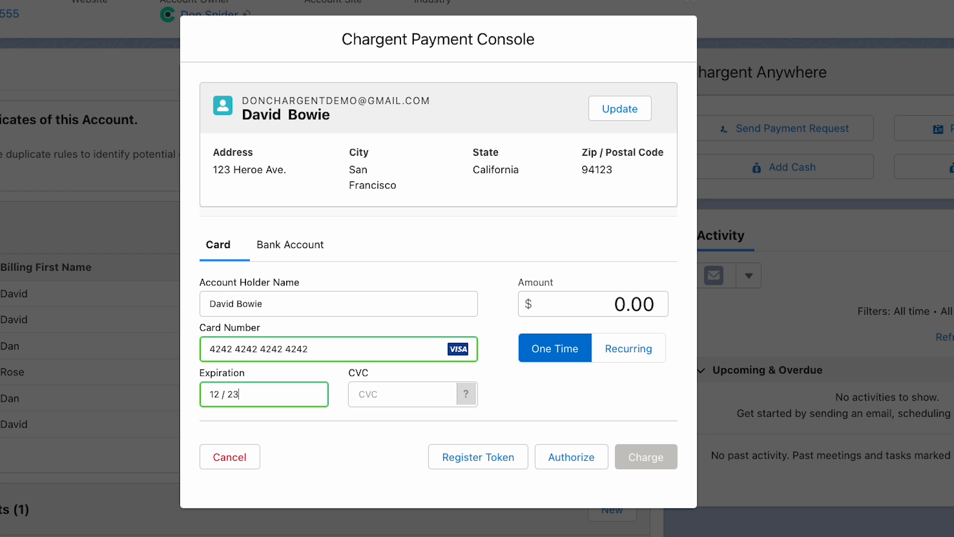